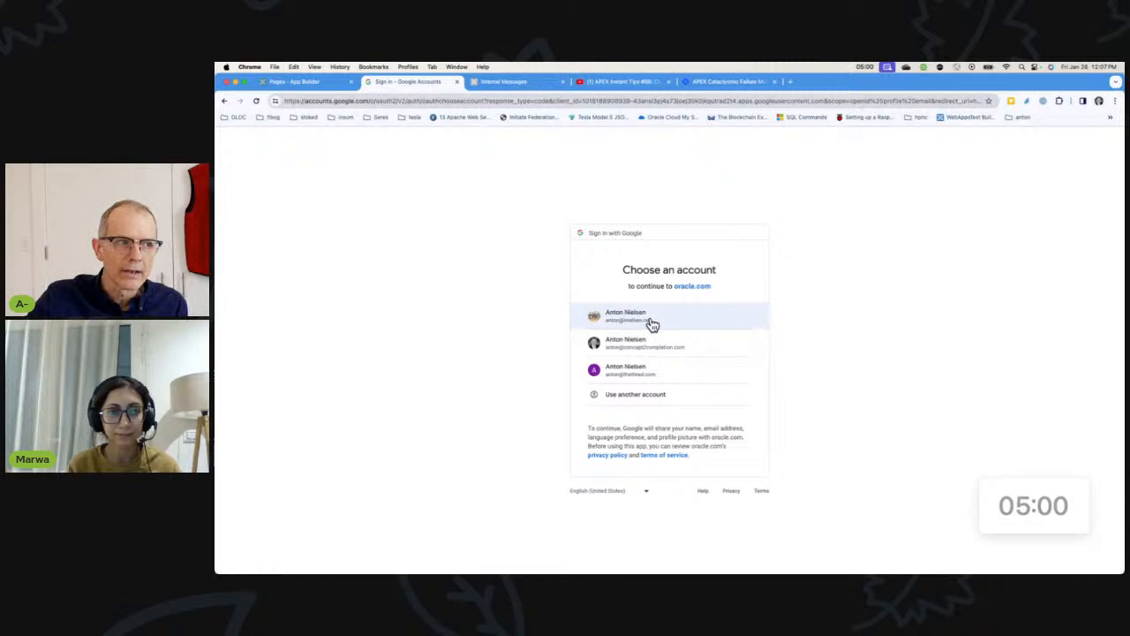
mouse_move(664, 345)
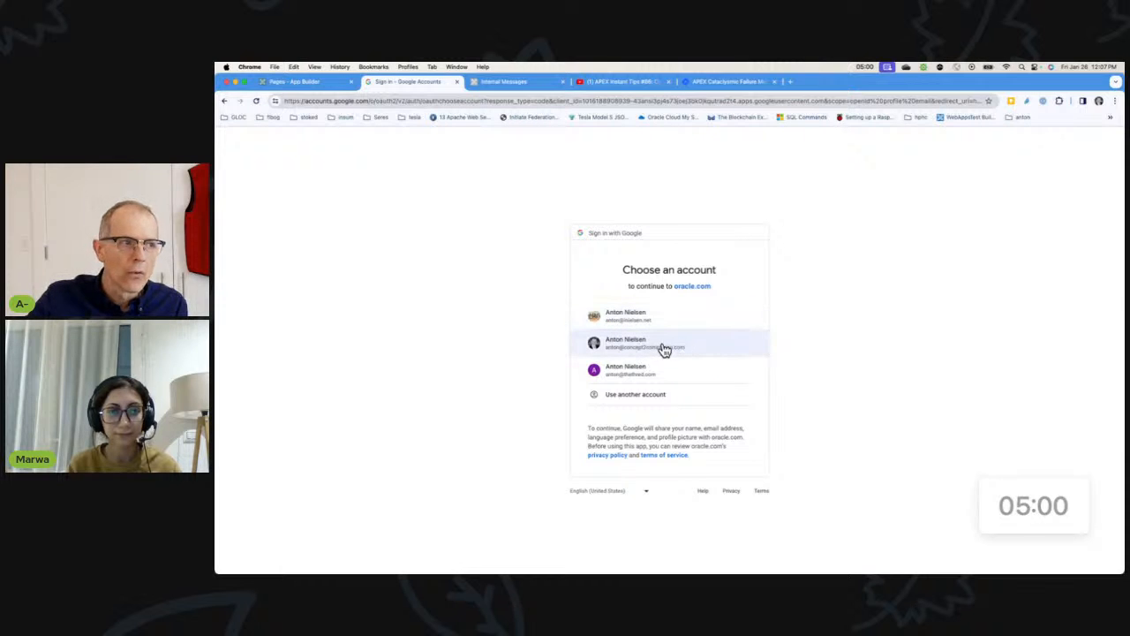
- Sign in to the HHS Track app with the second Google account and dismiss the 1Password save prompt
left_click(667, 343)
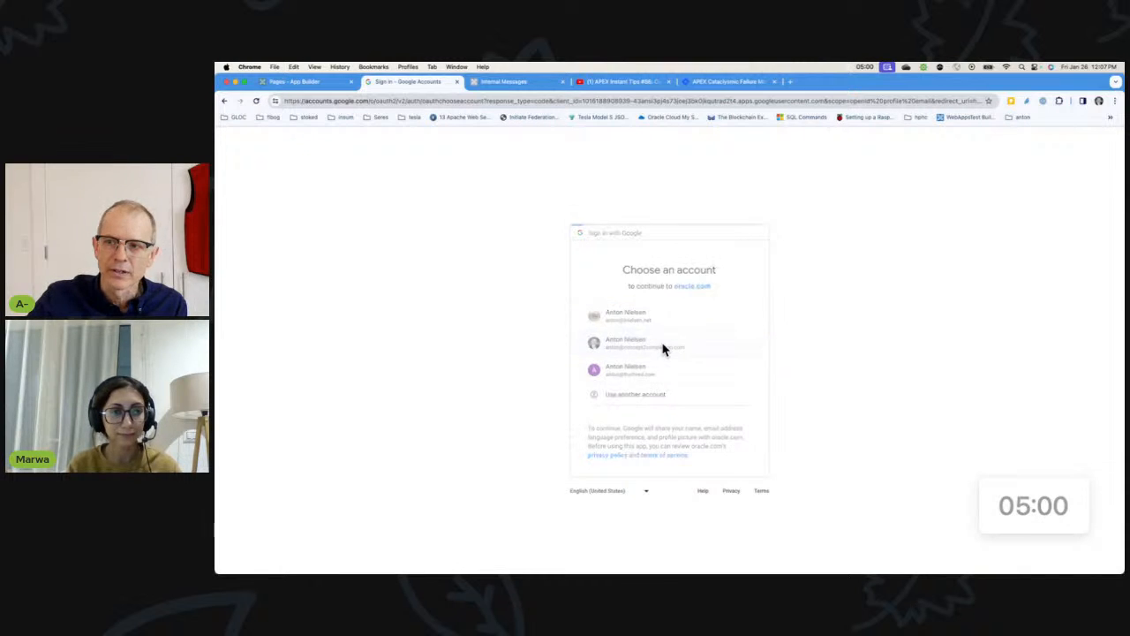
left_click(626, 342)
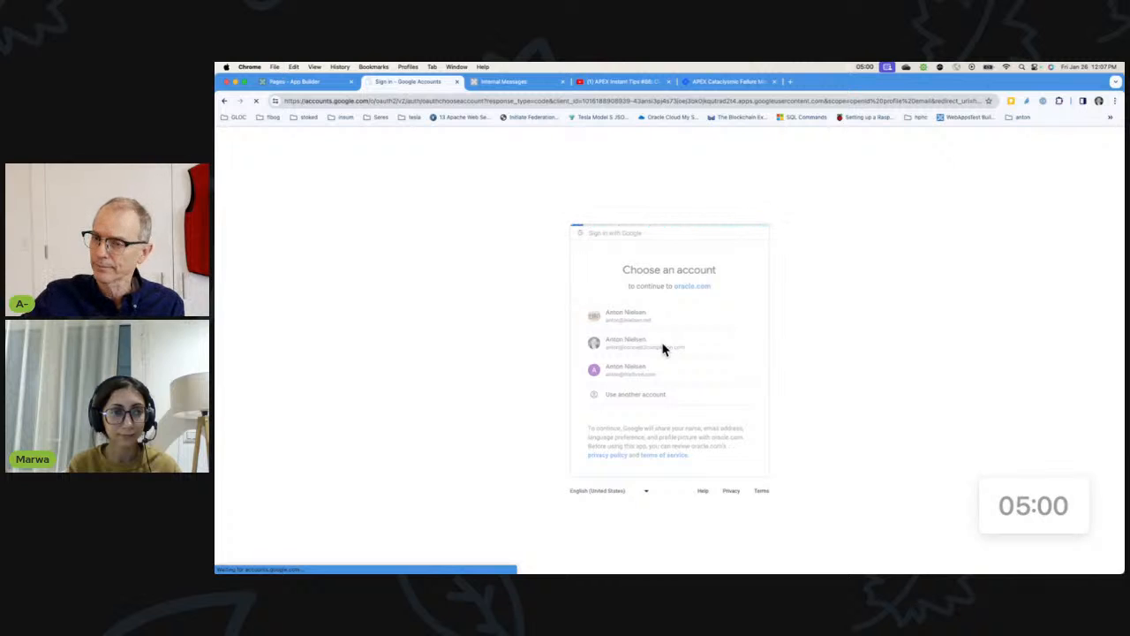
left_click(625, 343)
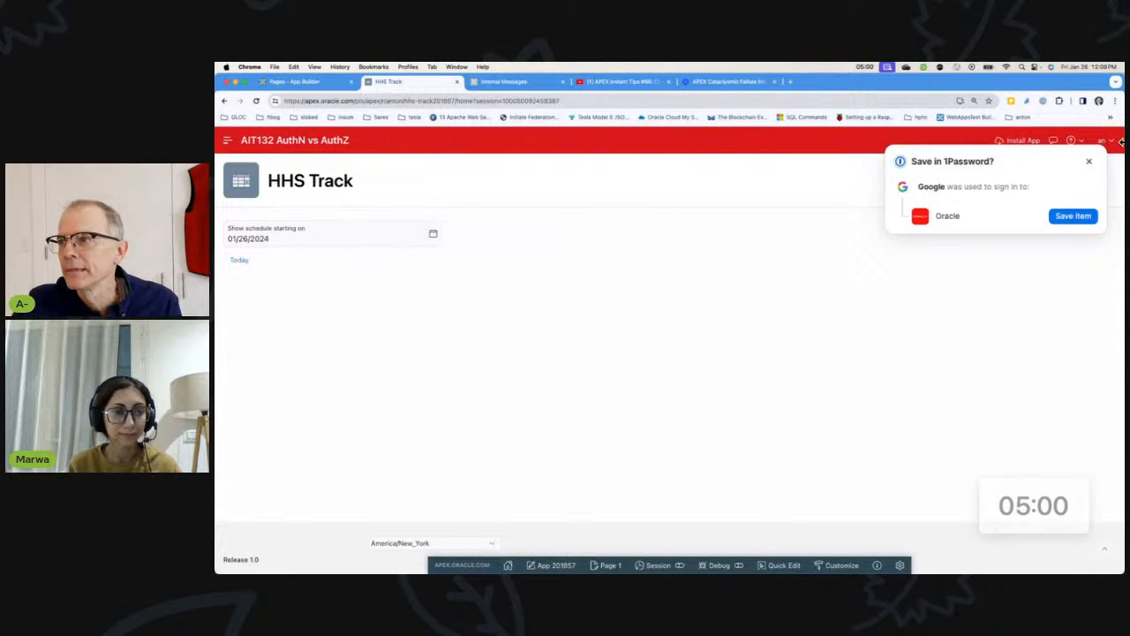
left_click(1088, 161)
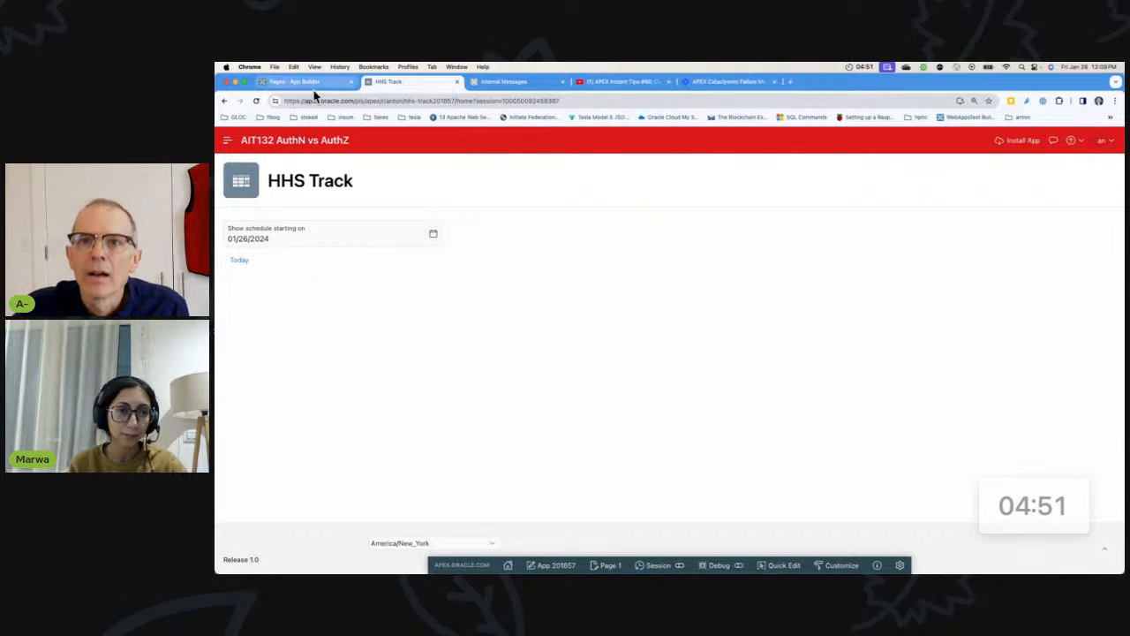
- In App Builder, open Shared Components > Authorization Schemes and edit the Application AuthZ scheme
left_click(1102, 139)
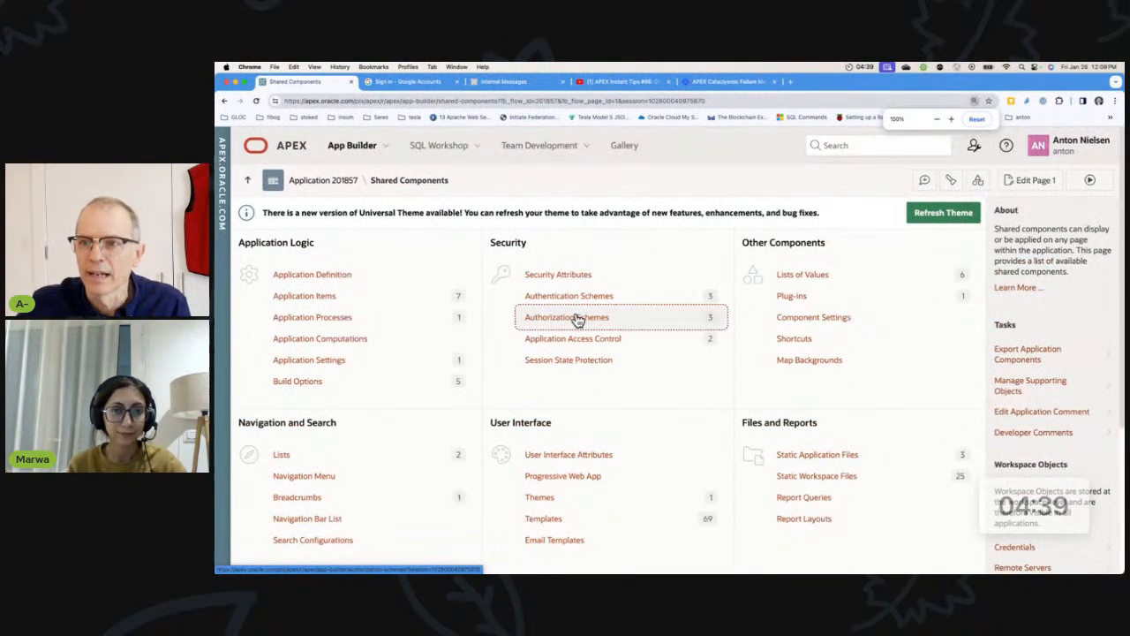
left_click(565, 316)
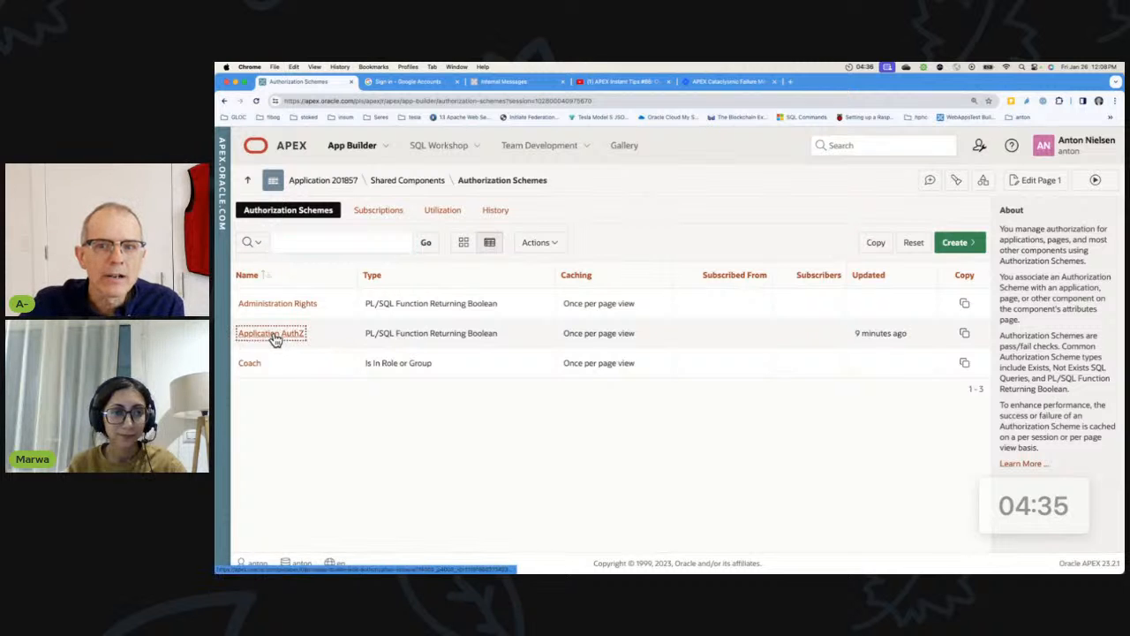
left_click(272, 332)
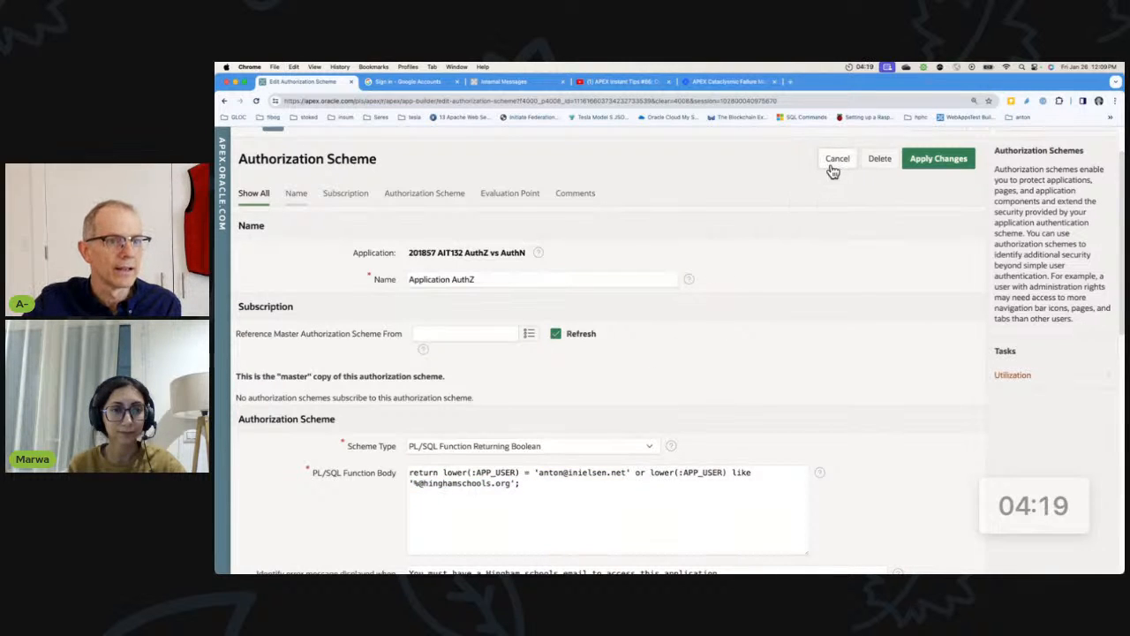
- Cancel out of the scheme and go to the application definition's Security settings
left_click(837, 159)
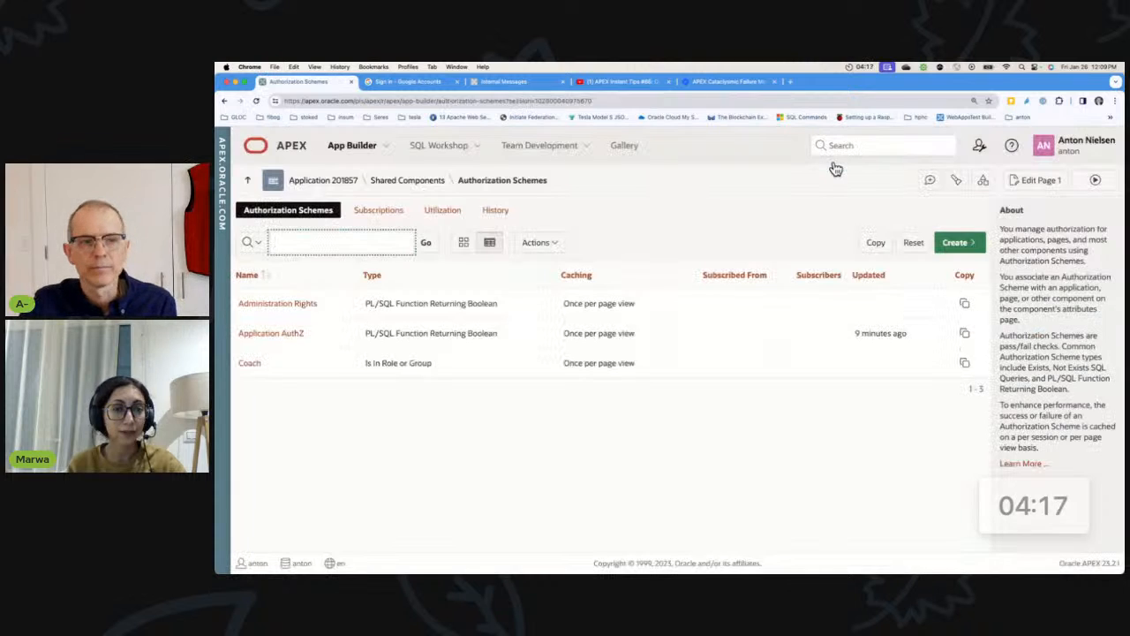
mouse_move(450, 187)
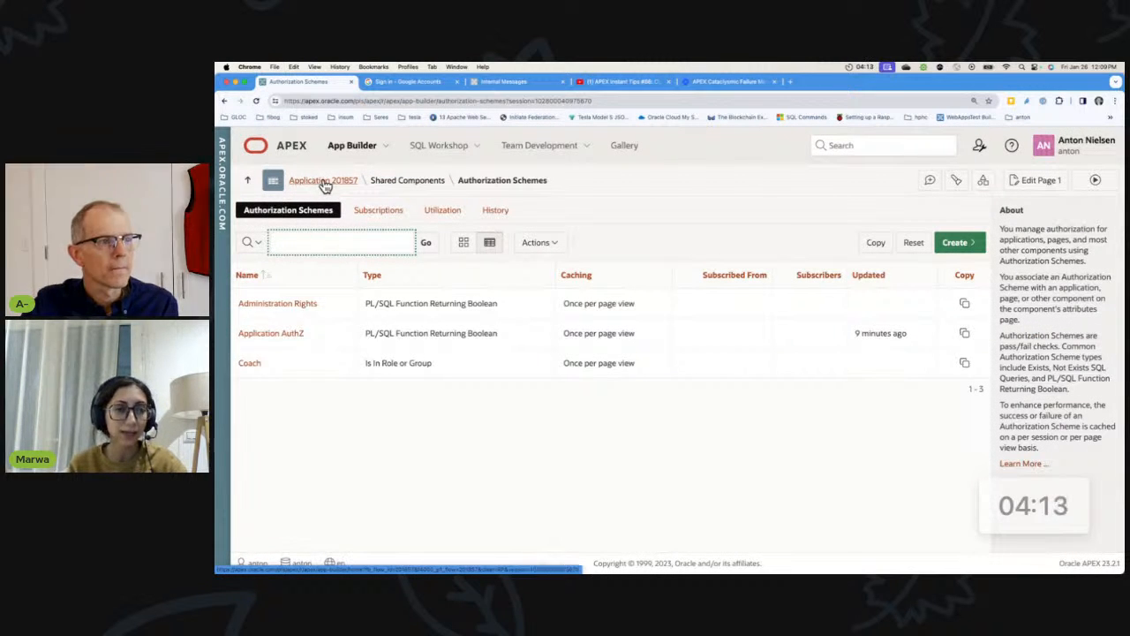
left_click(323, 181)
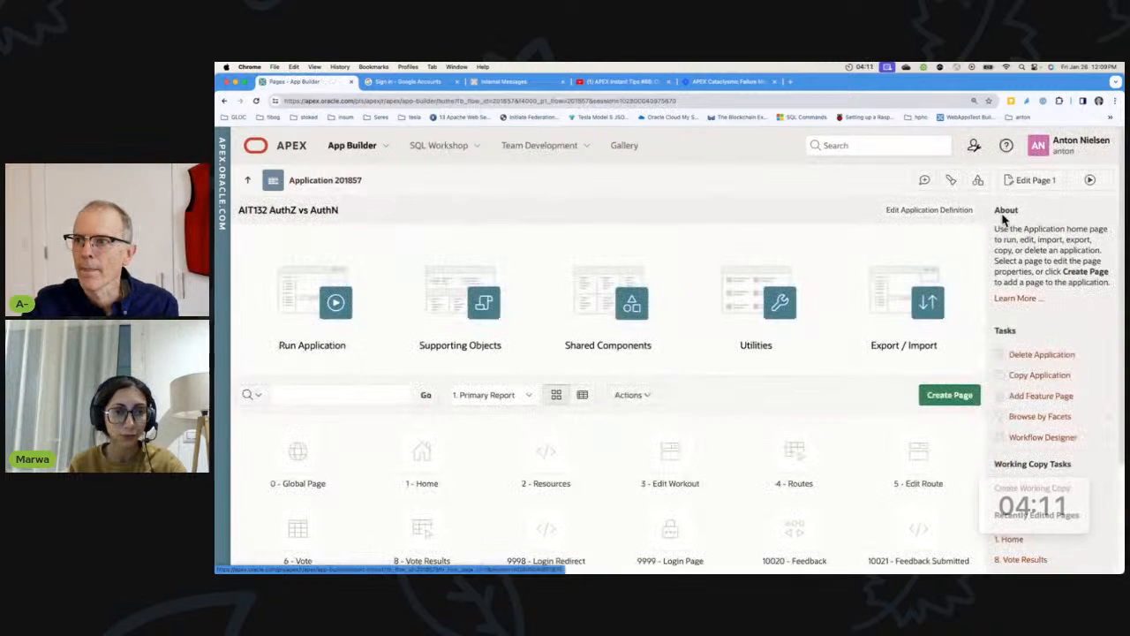
left_click(929, 209)
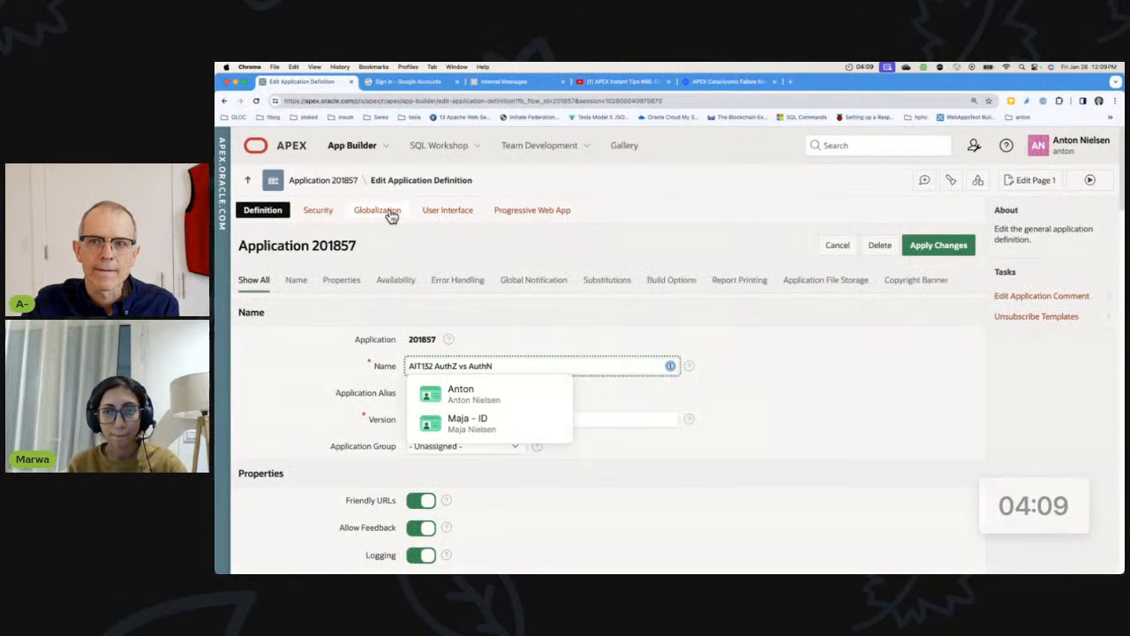
left_click(318, 210)
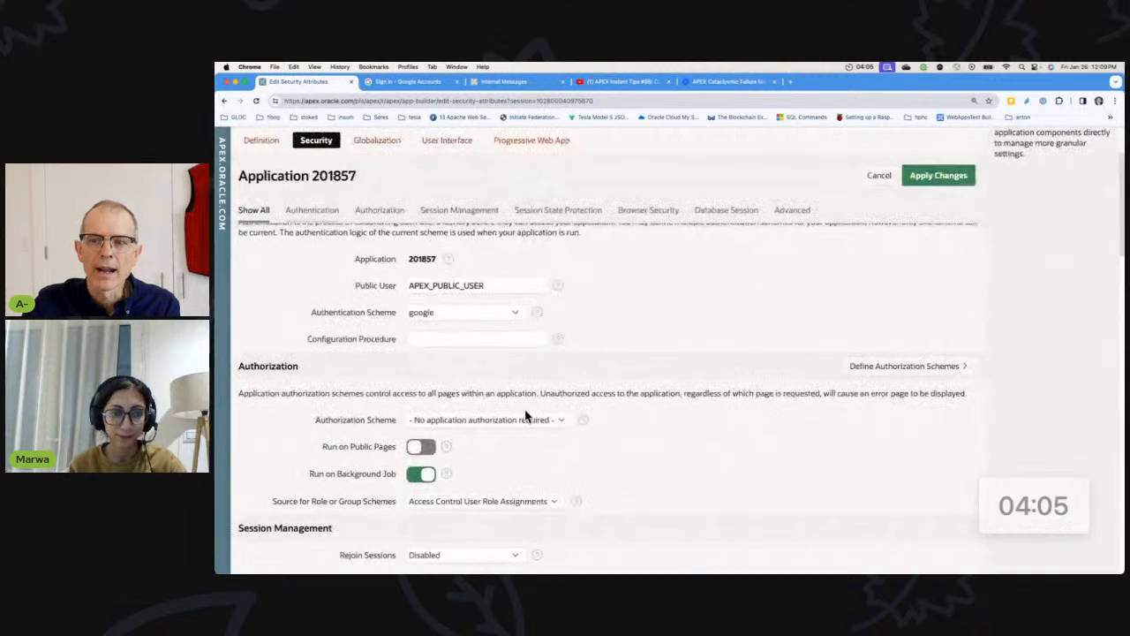
- Set the application-wide Authorization Scheme to Application AuthZ and apply the changes
left_click(485, 420)
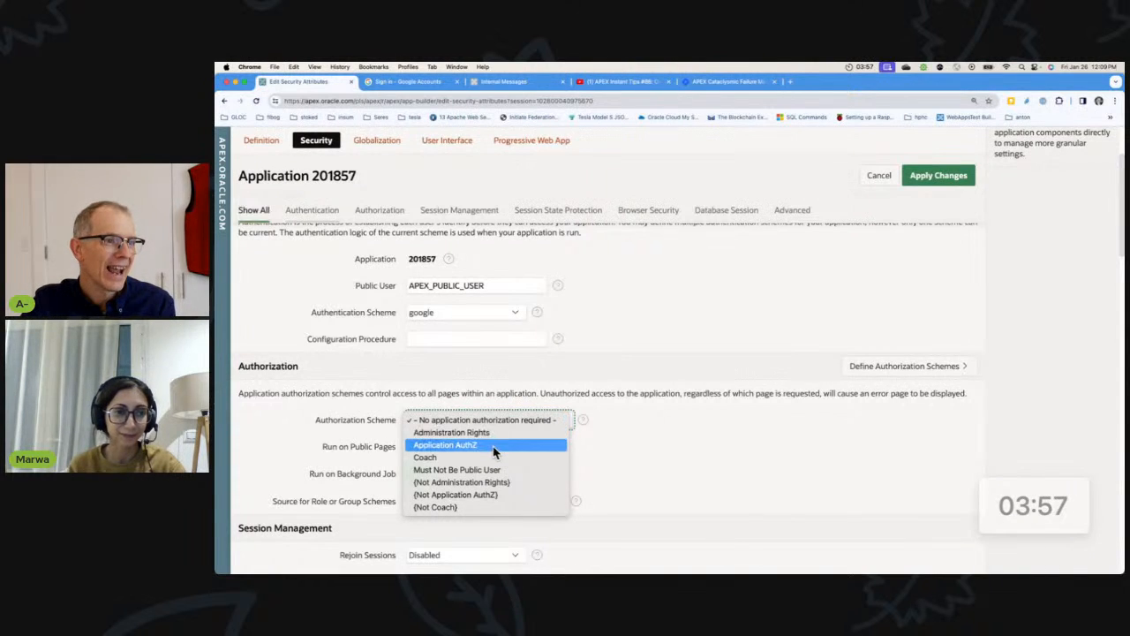
left_click(445, 445)
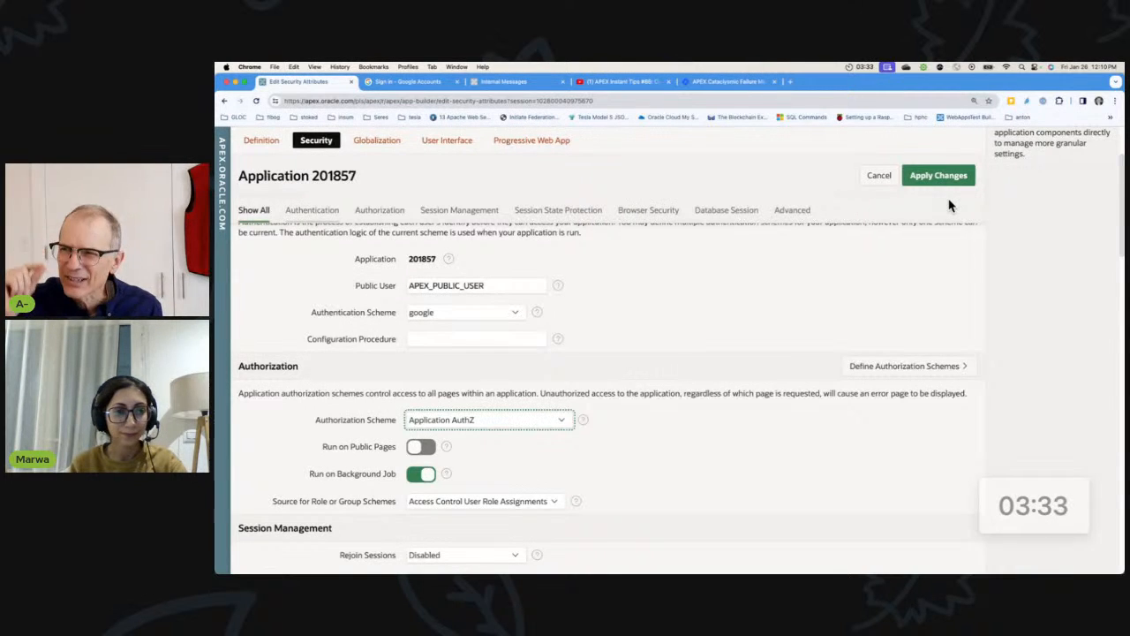
left_click(938, 174)
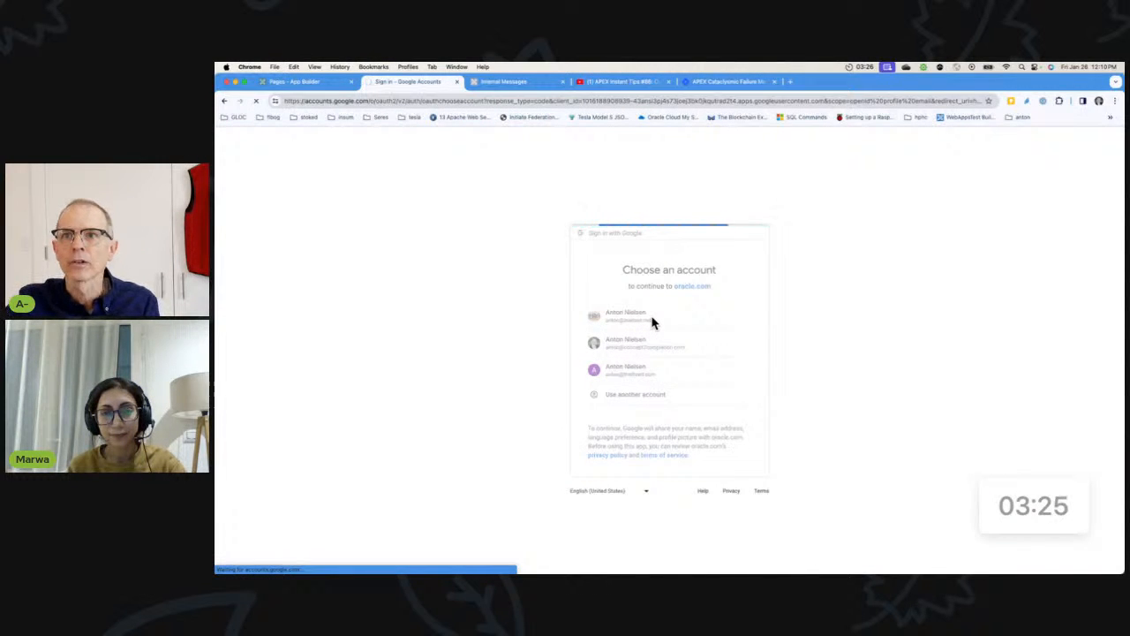
- Run the app with the second Google account, reaching the Hingham schools email access-denied page
left_click(625, 314)
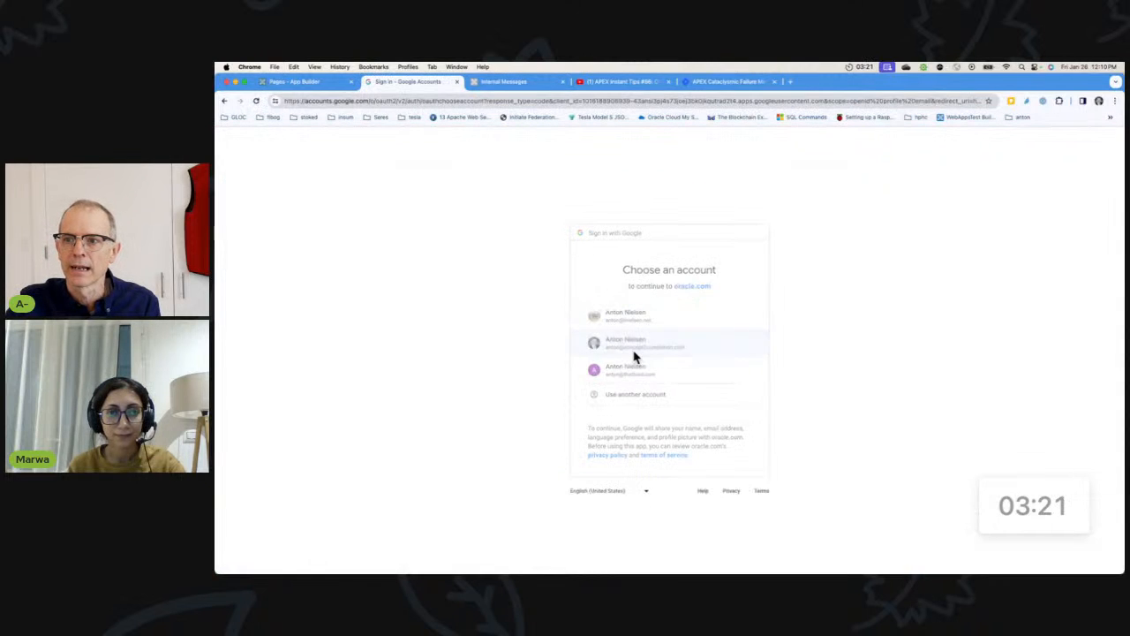
left_click(645, 343)
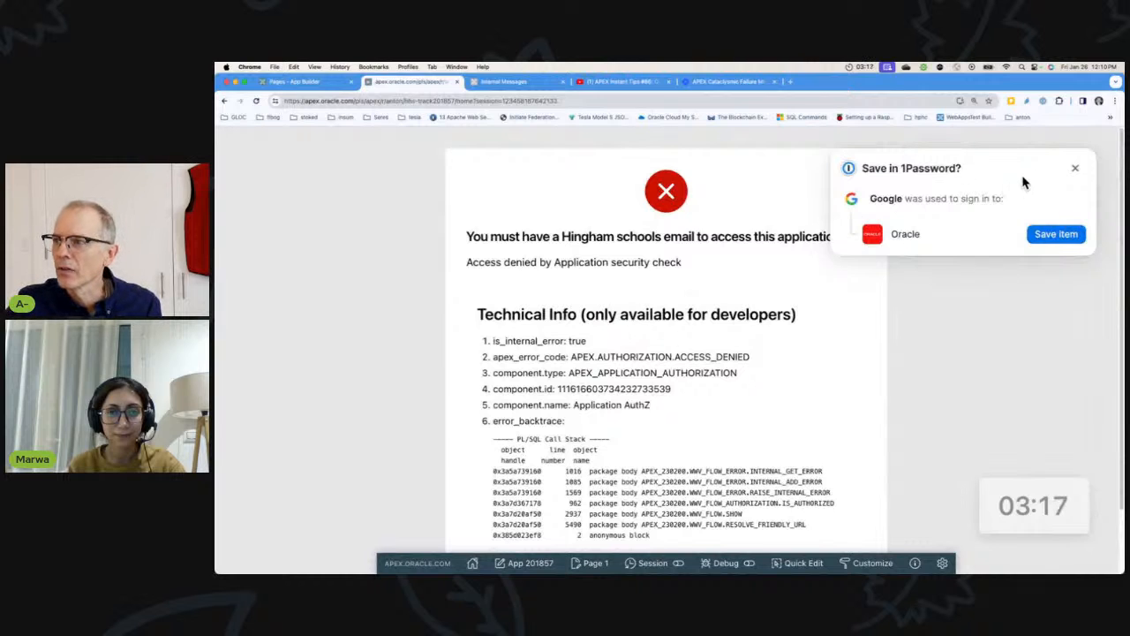
left_click(1073, 168)
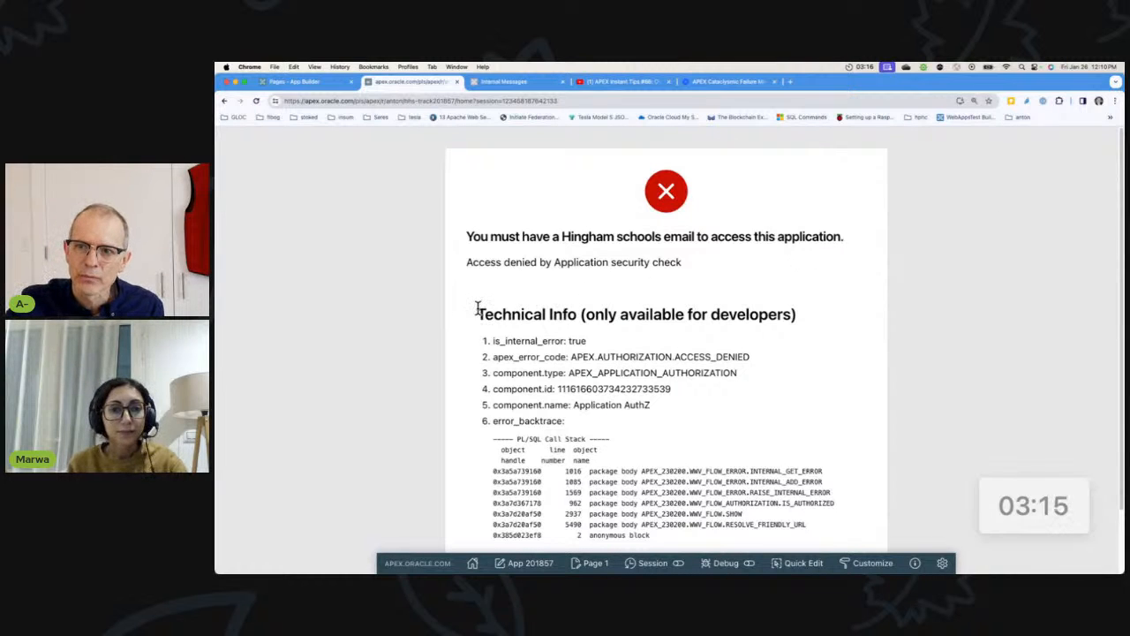
left_click_drag(477, 314, 636, 494)
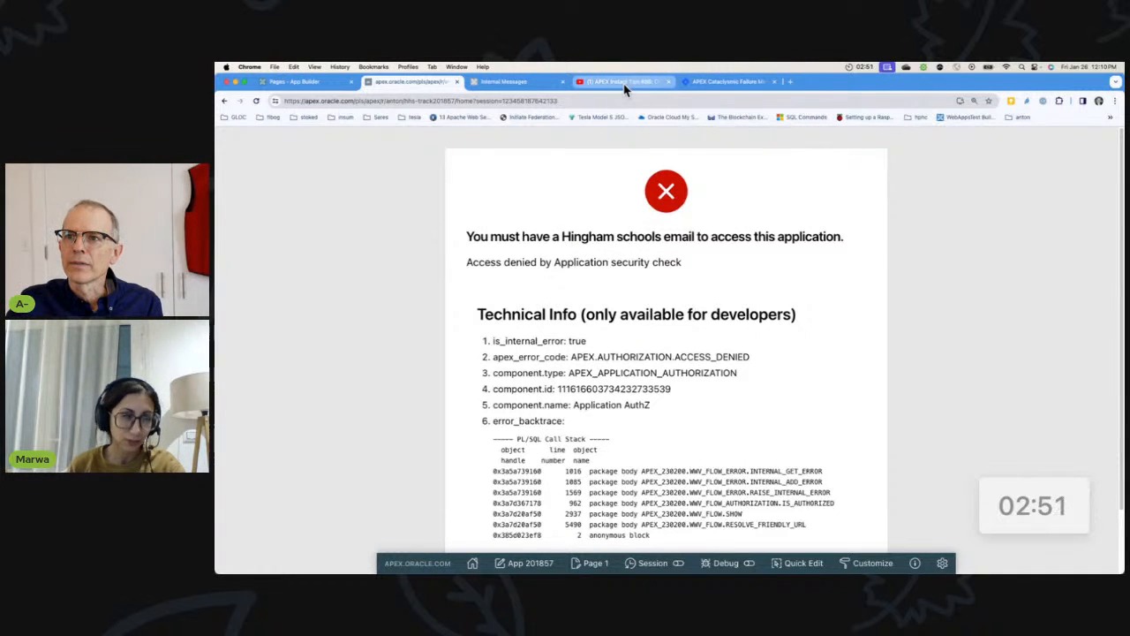
- Compare the access-denied error text against the Internal Messages lookup app and the Instant Tips video
left_click(619, 81)
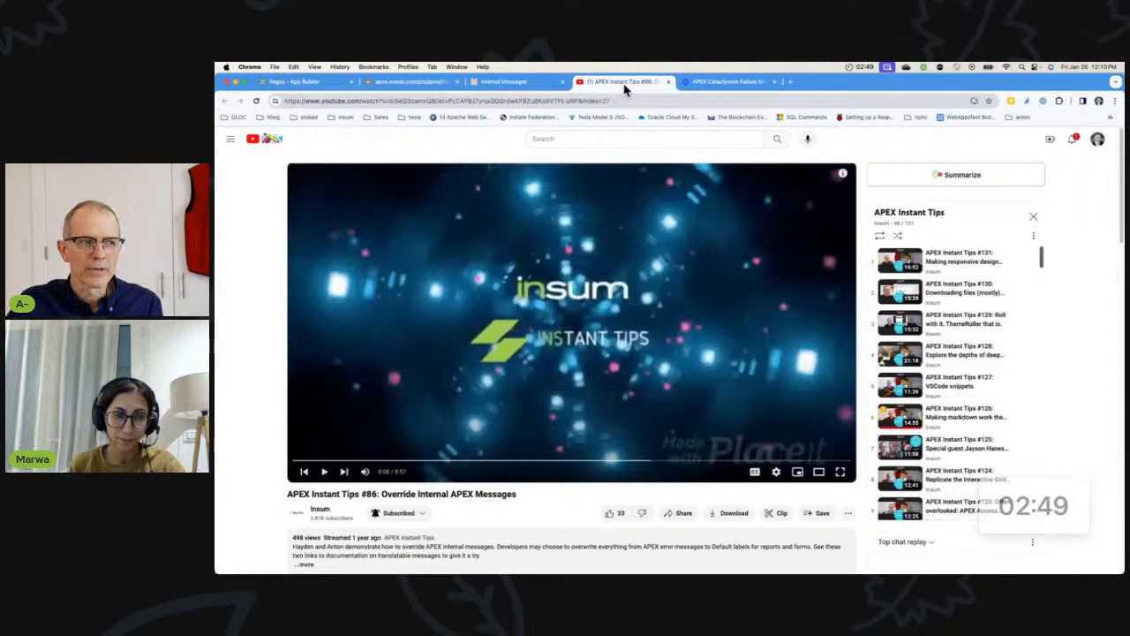
left_click(406, 82)
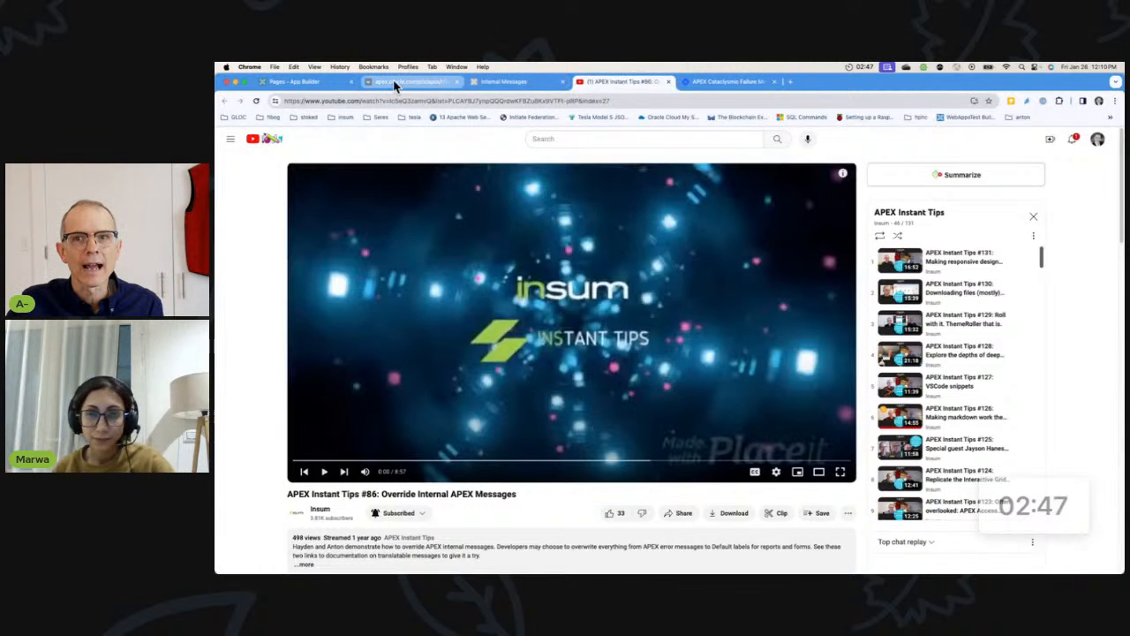
left_click(410, 81)
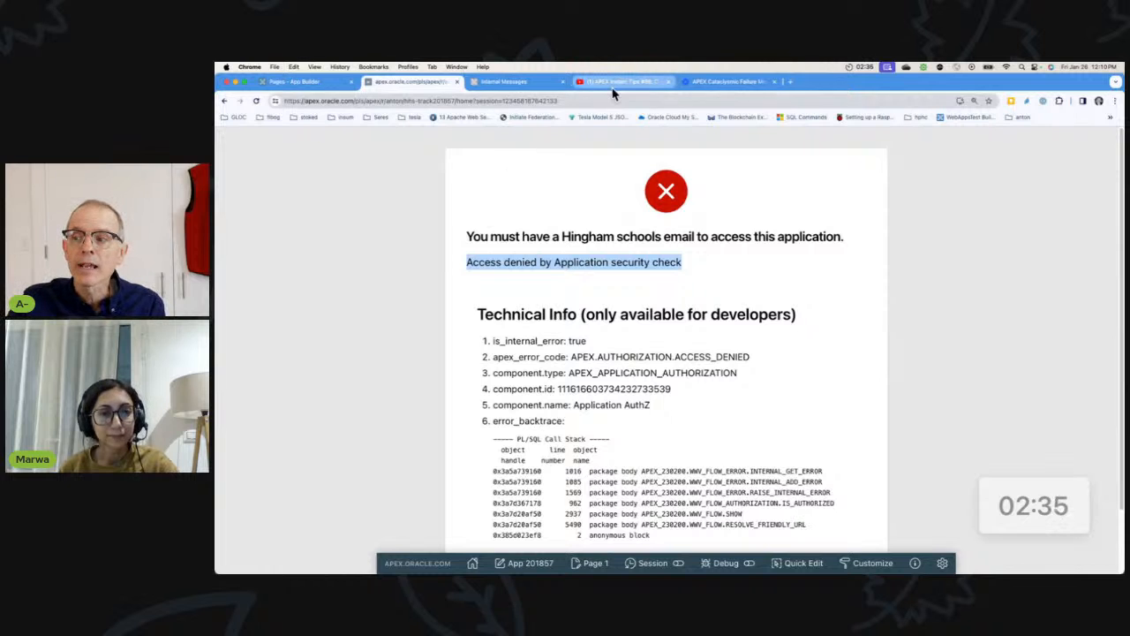
left_click(503, 81)
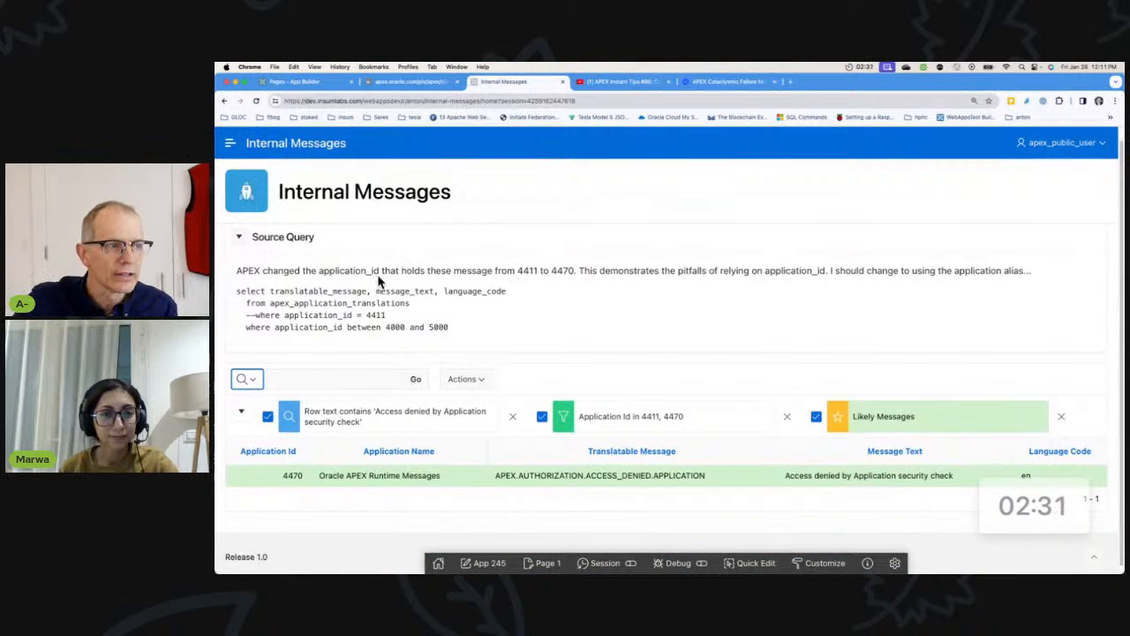
left_click(477, 99)
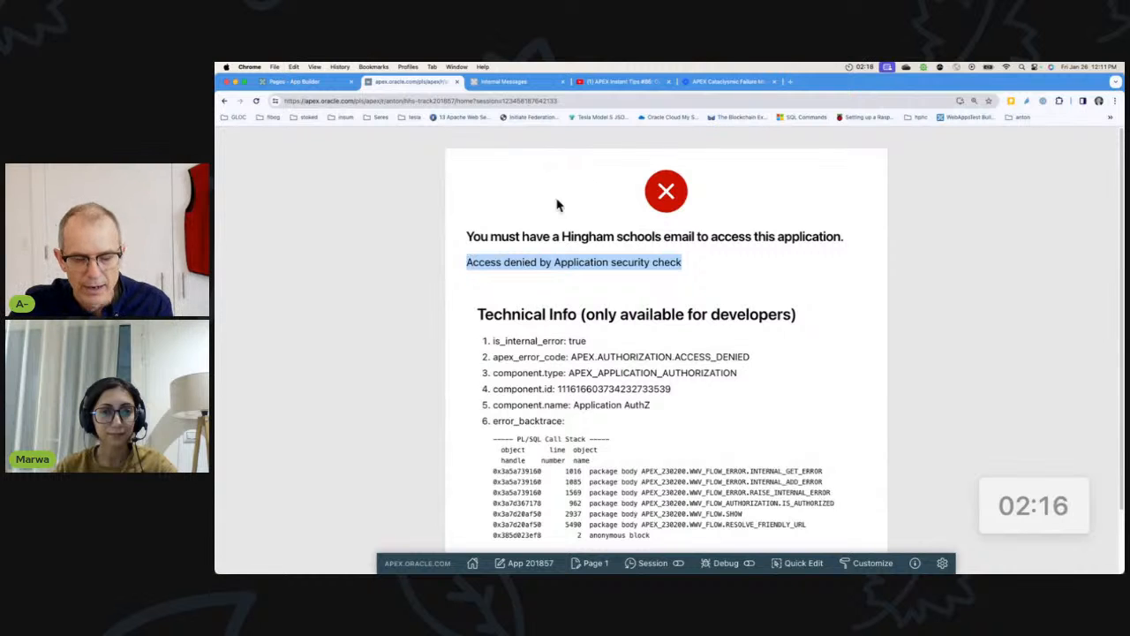
left_click(516, 81)
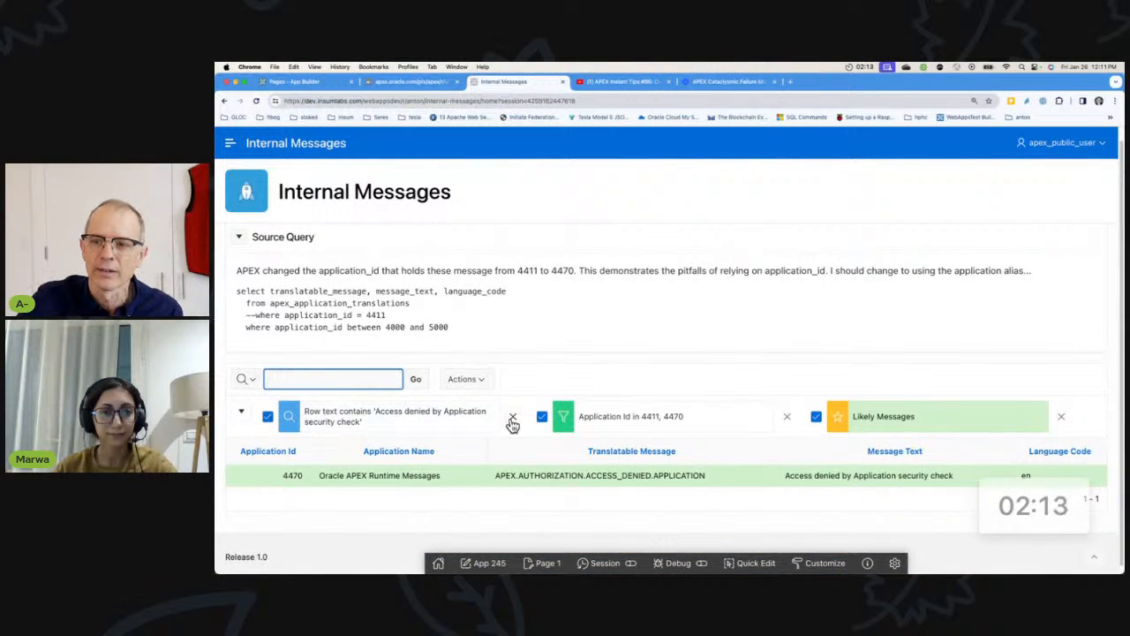
- Search Internal Messages for the access-denied text, finding APEX.AUTHORIZATION.ACCESS_DENIED.APPLICATION, then go to the app's Text Messages
left_click(512, 417)
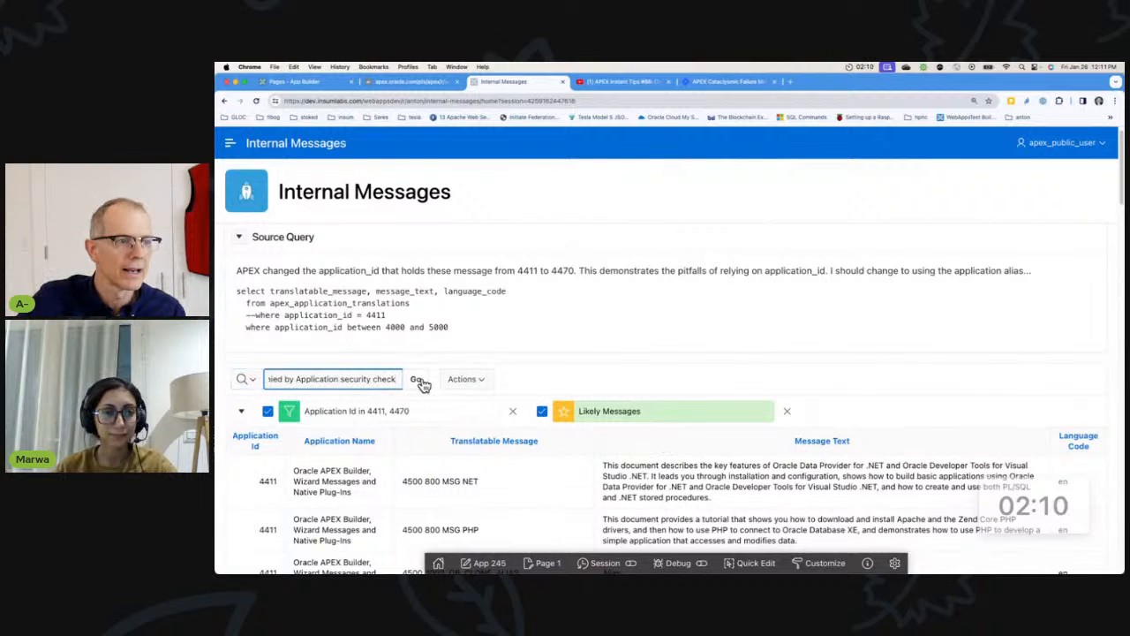
left_click(417, 378)
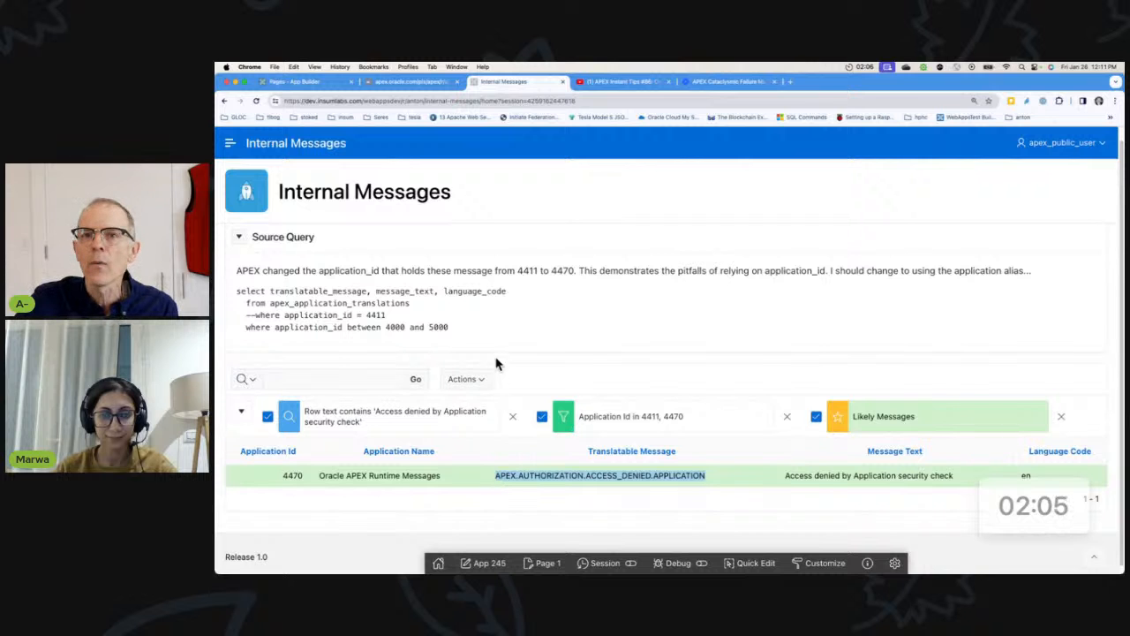
left_click(293, 82)
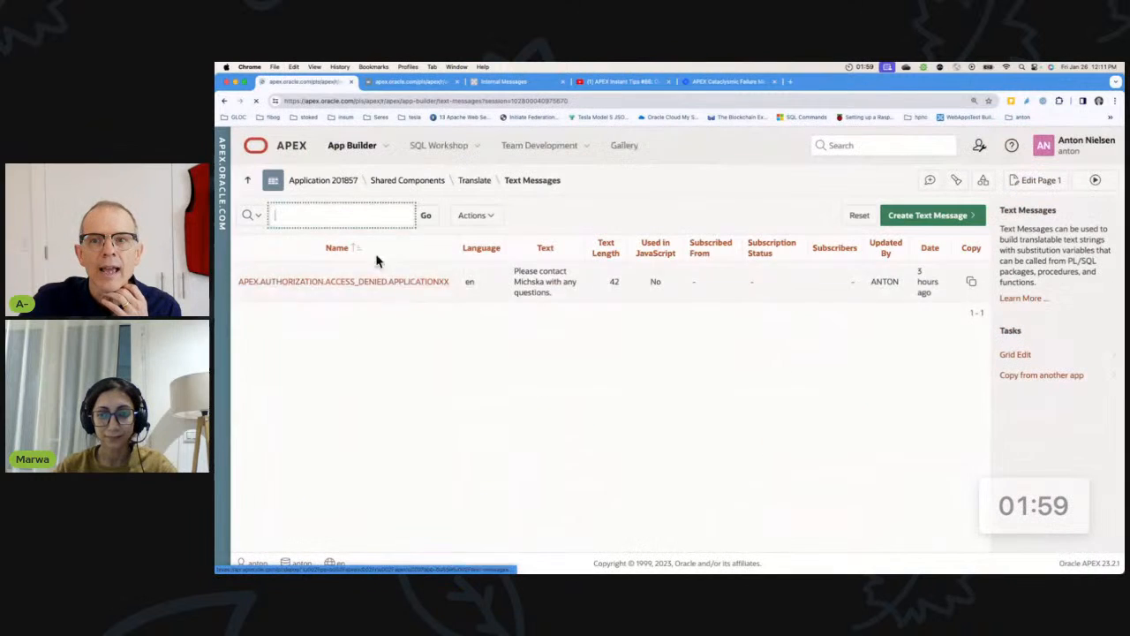
- Edit the APEX.AUTHORIZATION.ACCESS_DENIED.APPLICATION message to 'Please contact Michska with any questions.' and apply
left_click(342, 281)
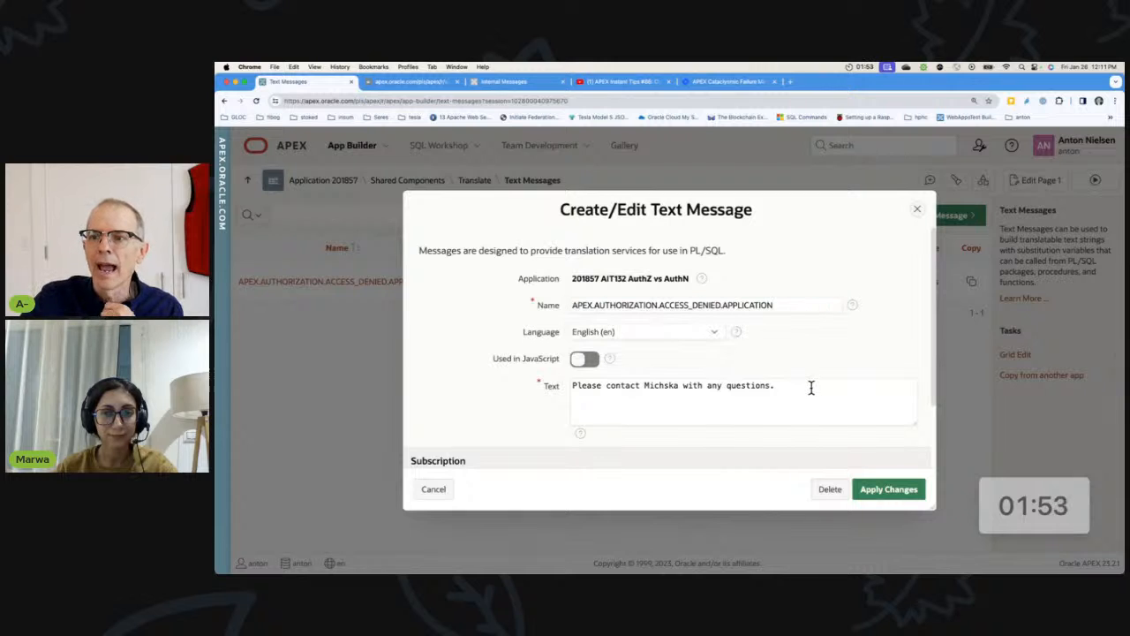
mouse_move(715, 386)
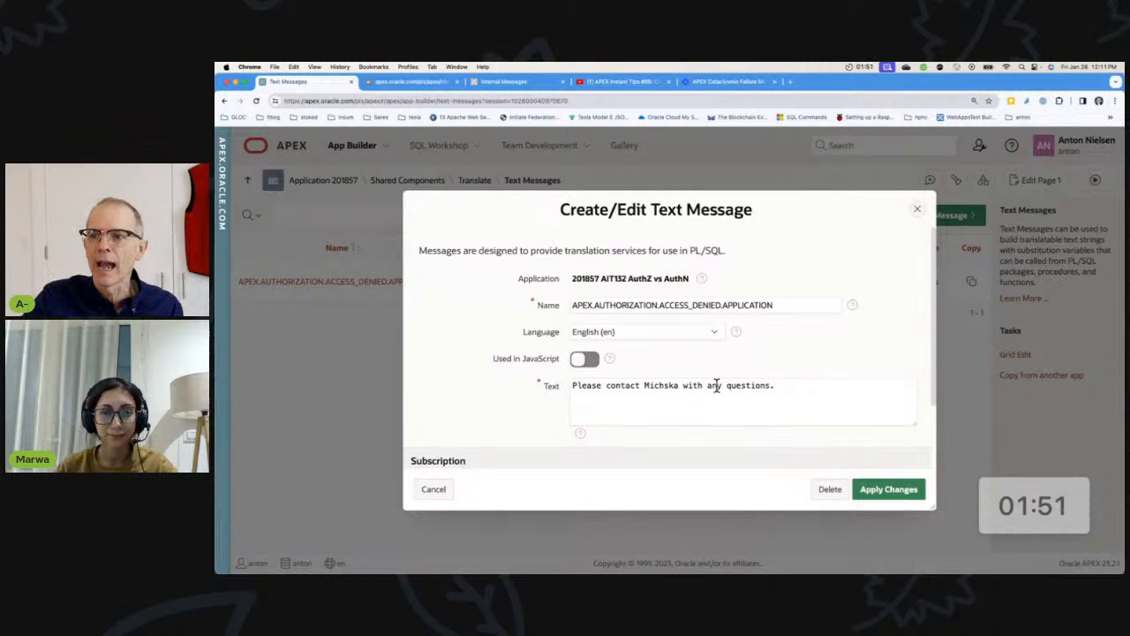
double_click(661, 385)
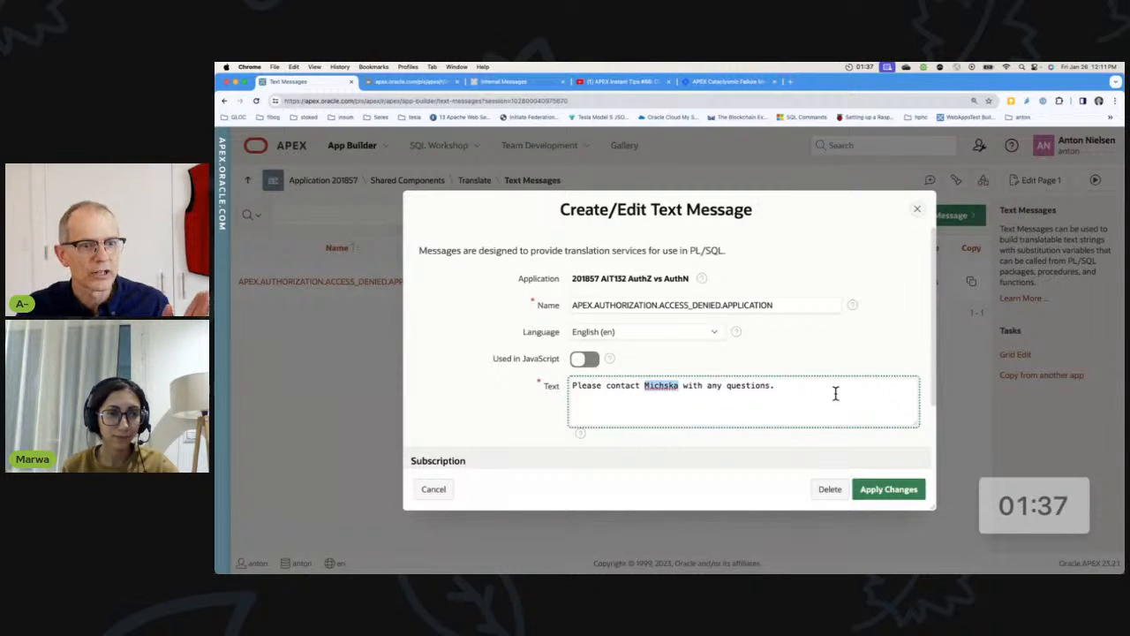
left_click(886, 488)
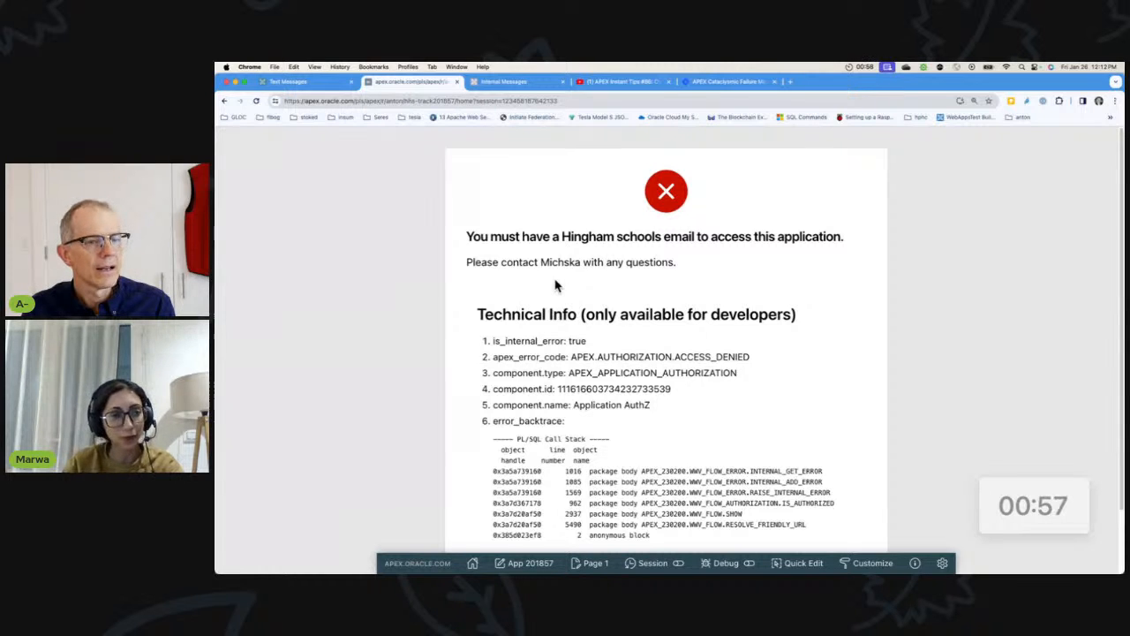
mouse_move(378, 127)
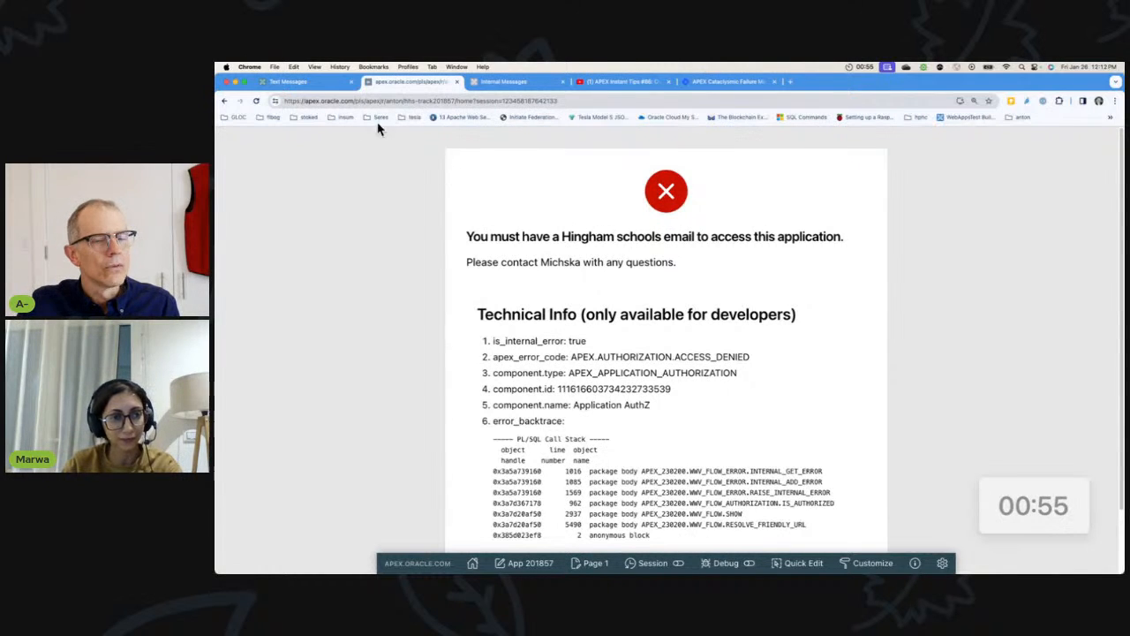
- Open the google authentication scheme from Shared Components > Authentication Schemes
left_click(304, 81)
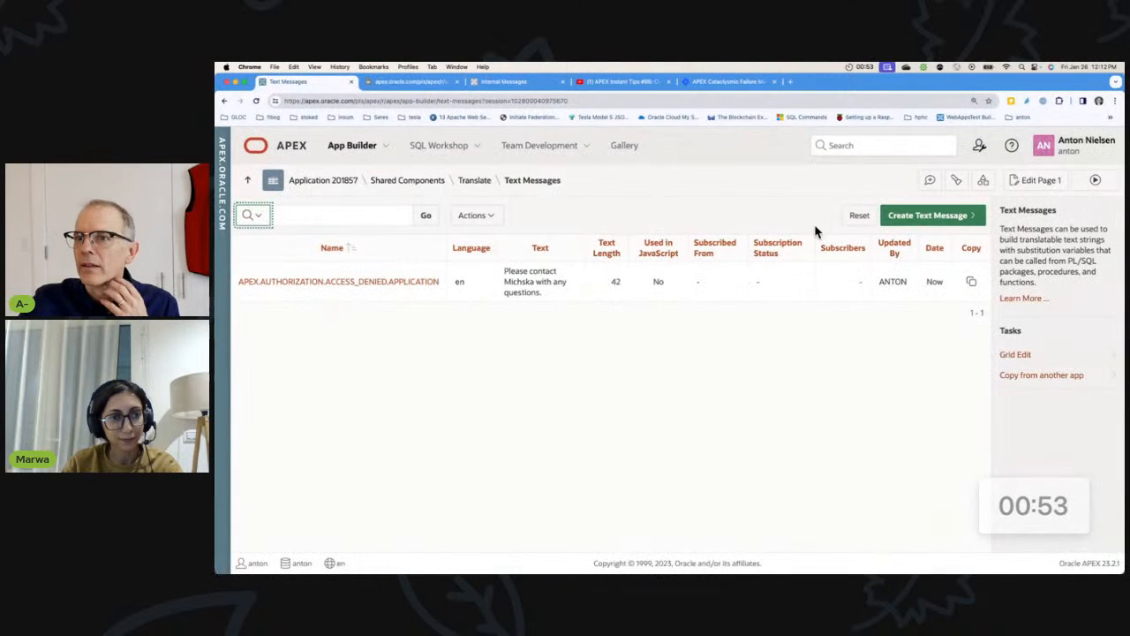
left_click(406, 180)
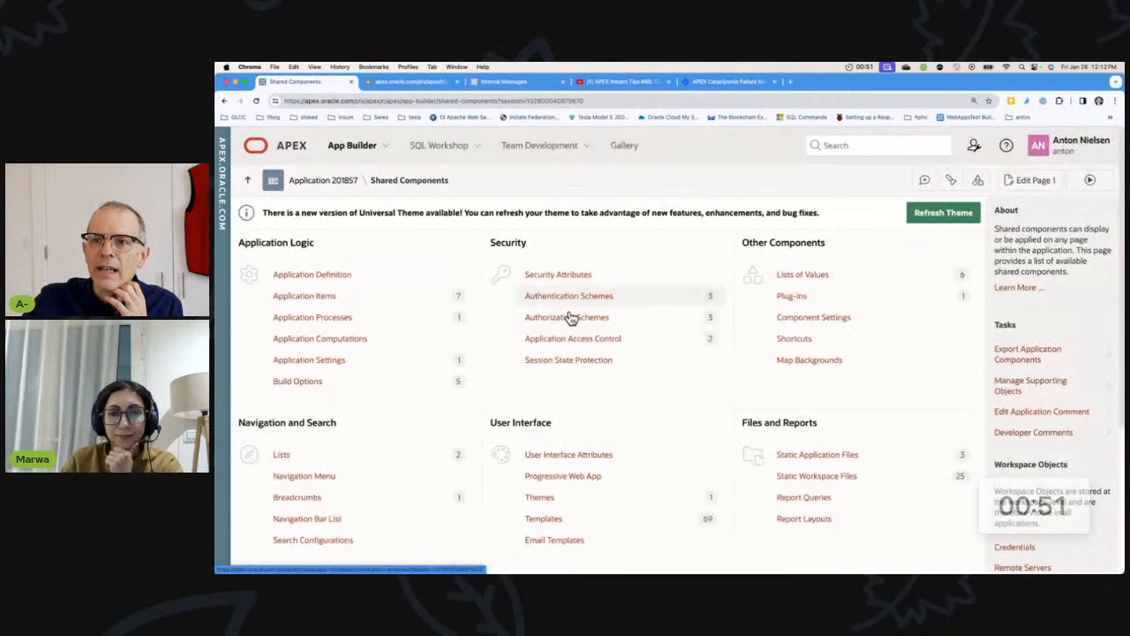
left_click(569, 295)
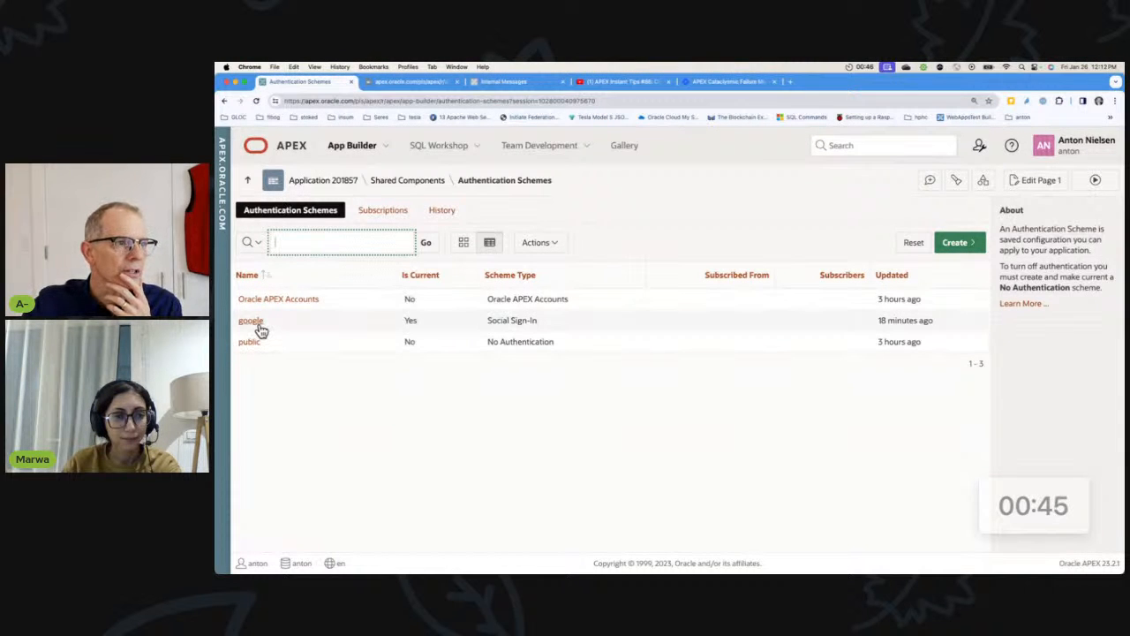
left_click(251, 322)
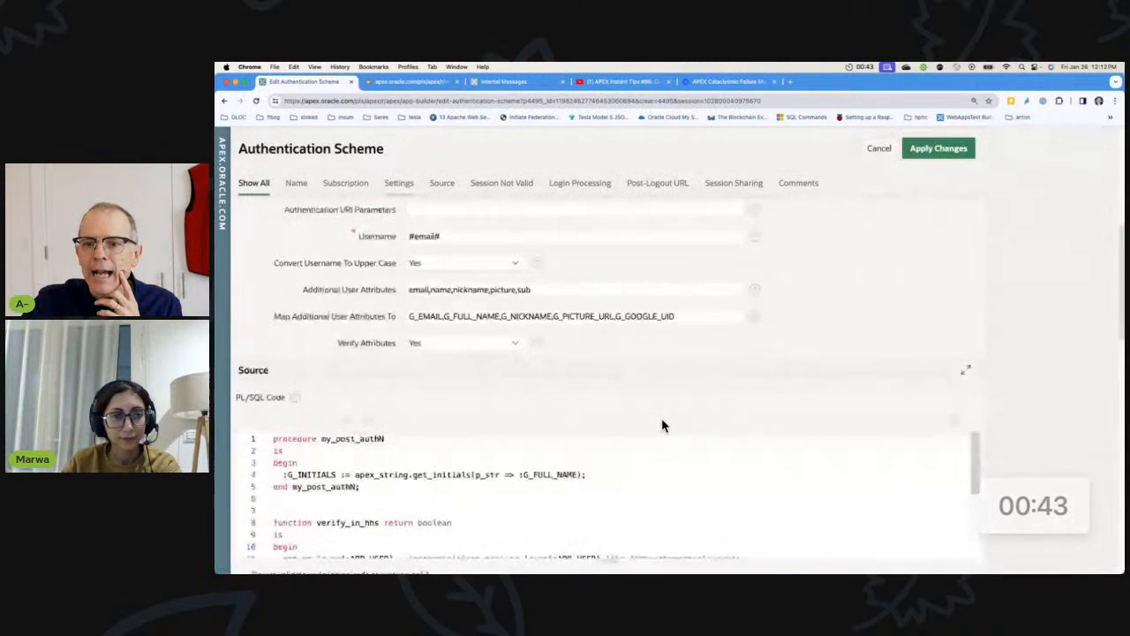
- Locate the verify_in_hhs Verify Function Name, then switch to the Instant Tips #86 video
scroll("down", 3)
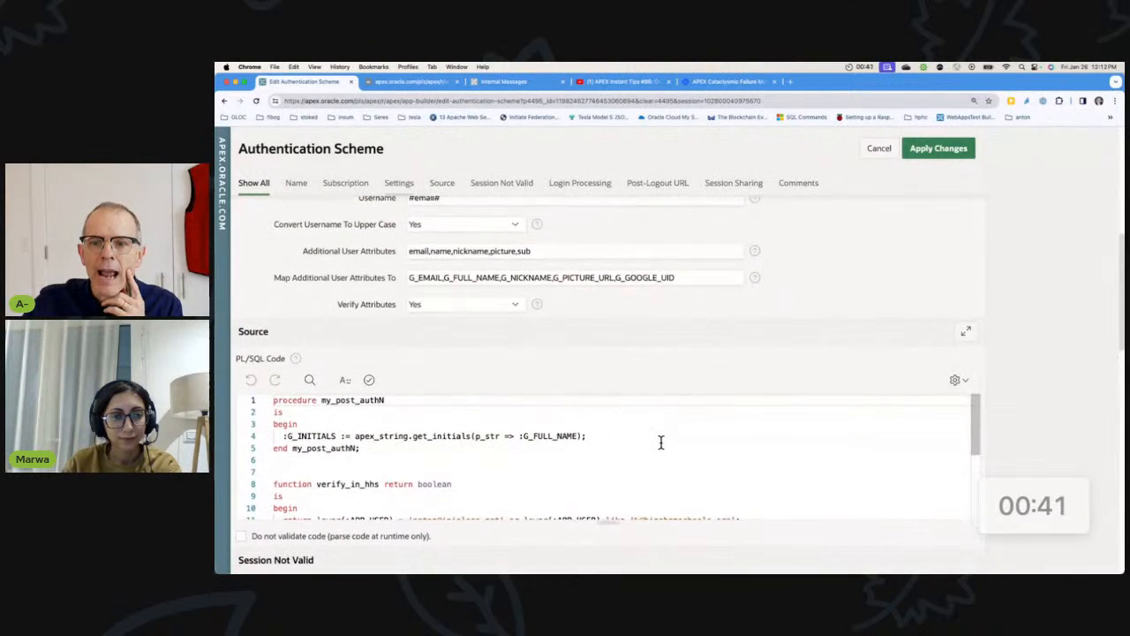
scroll("down", 3)
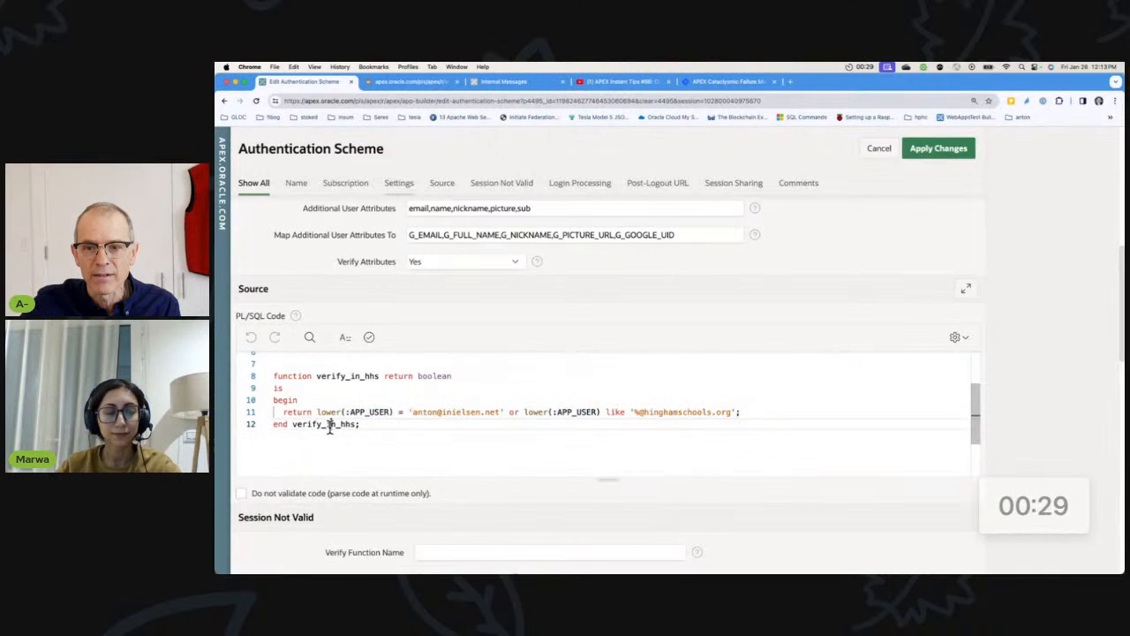
left_click(551, 551)
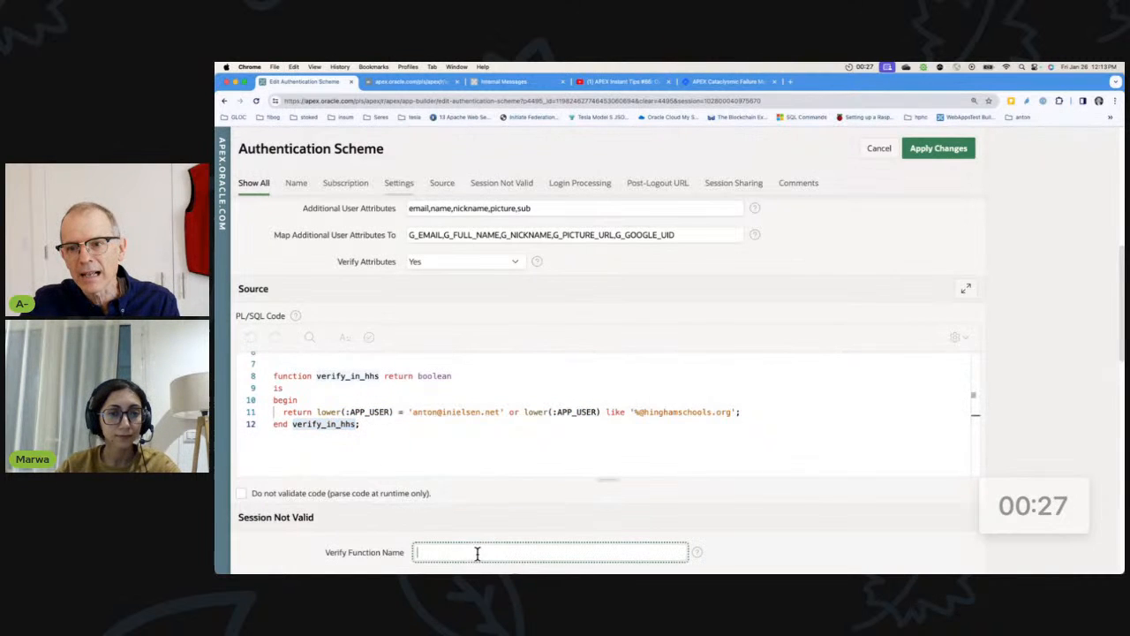
left_click(618, 82)
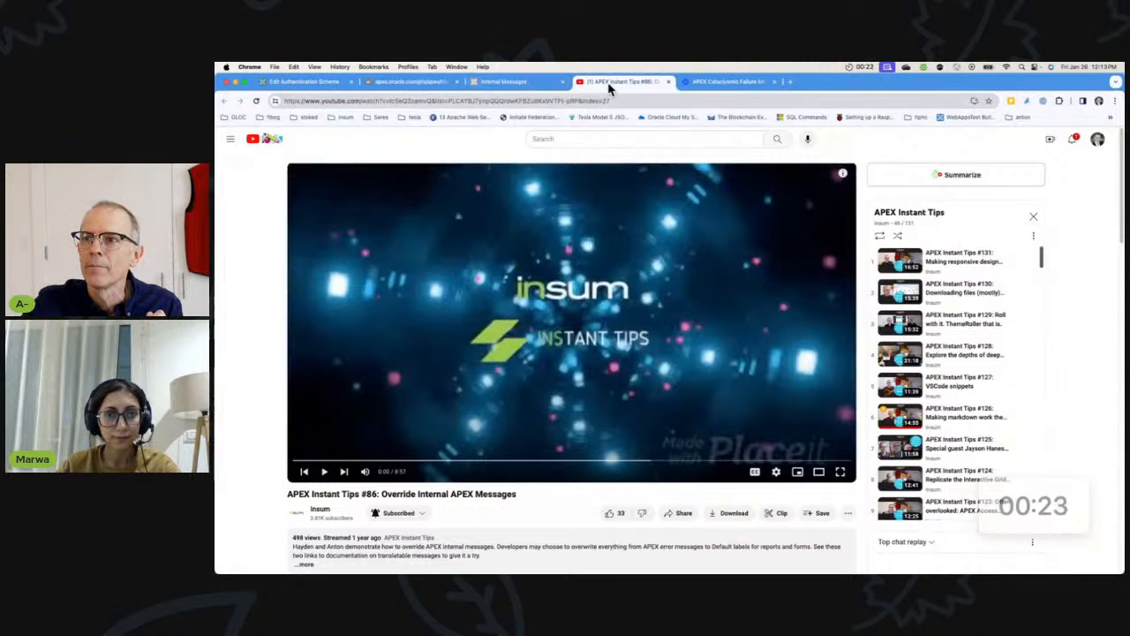
- Return to the app tab and choose the second Google account to continue to oracle.com
left_click(410, 81)
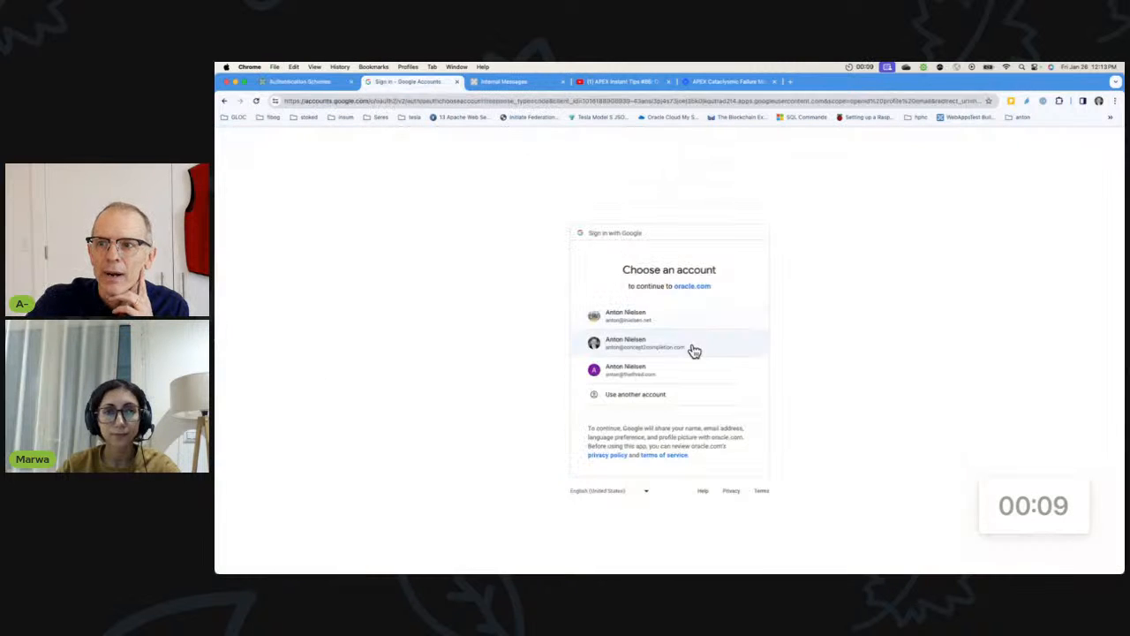
left_click(645, 342)
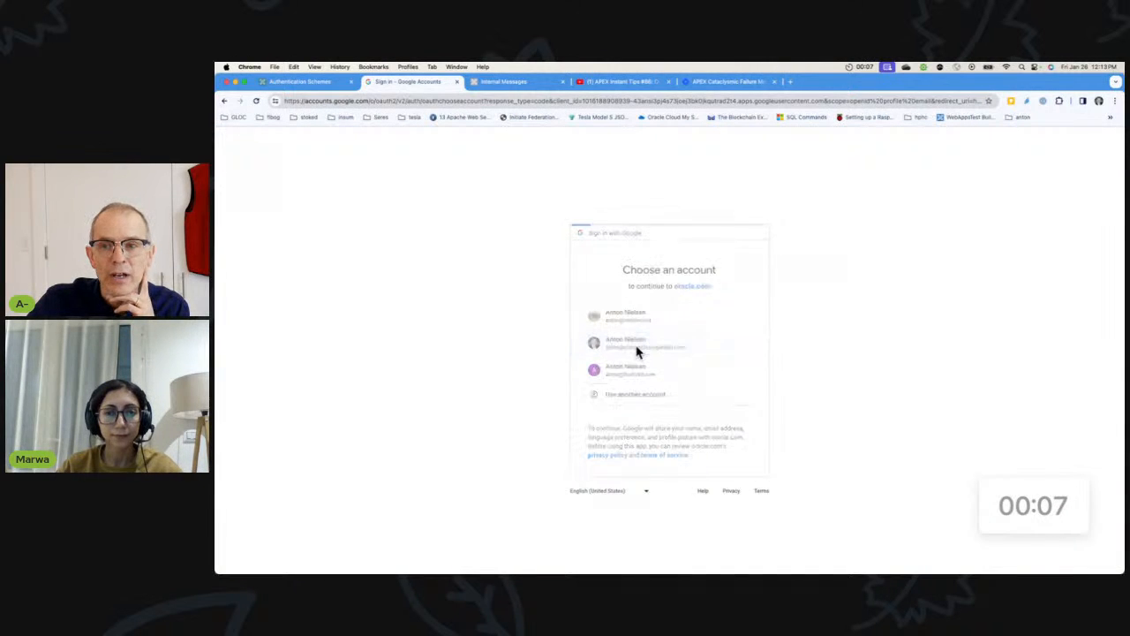